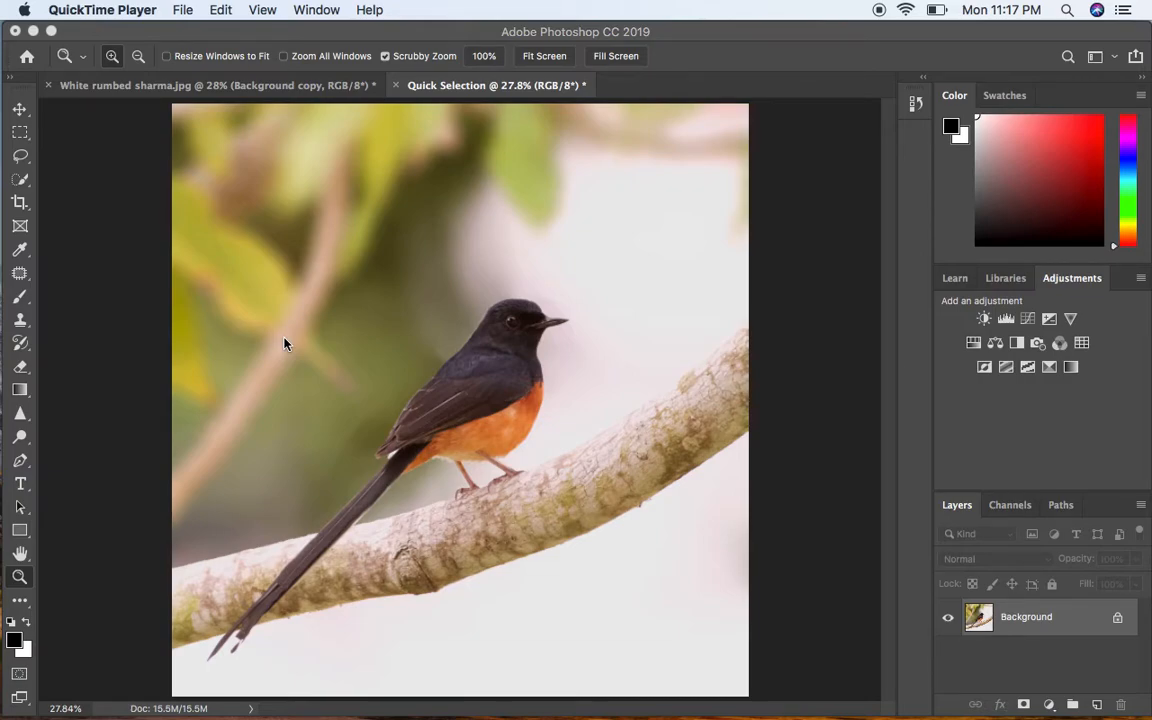
mouse_move(258, 307)
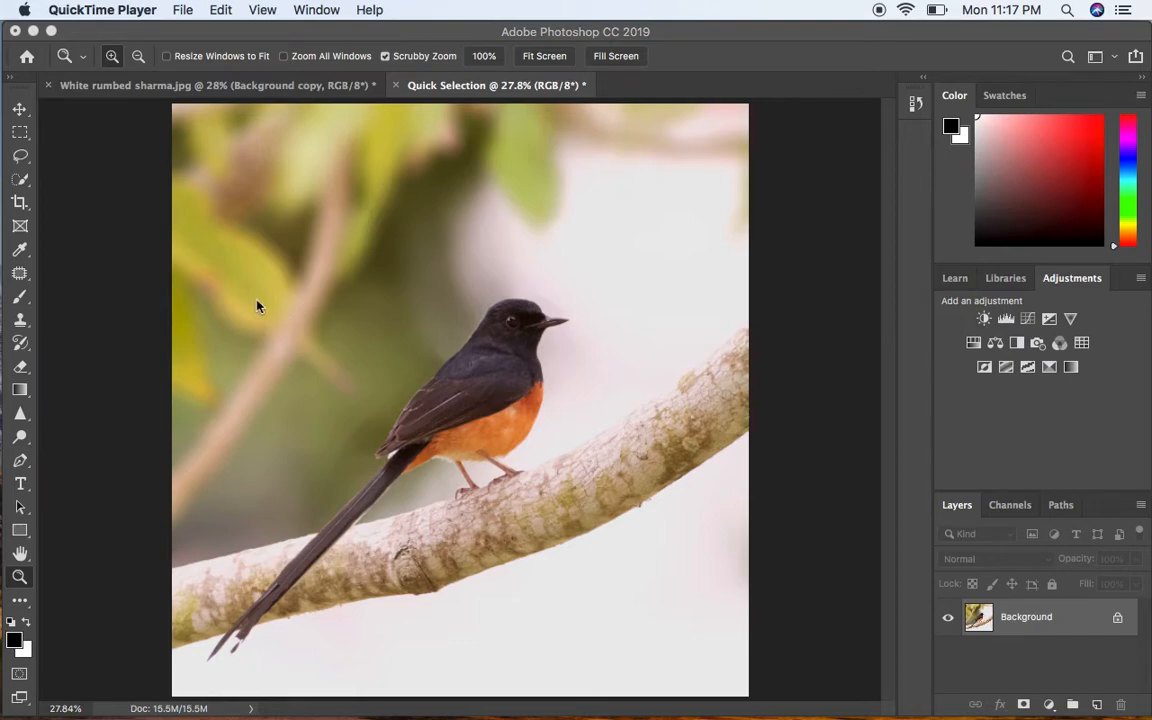
mouse_move(450, 145)
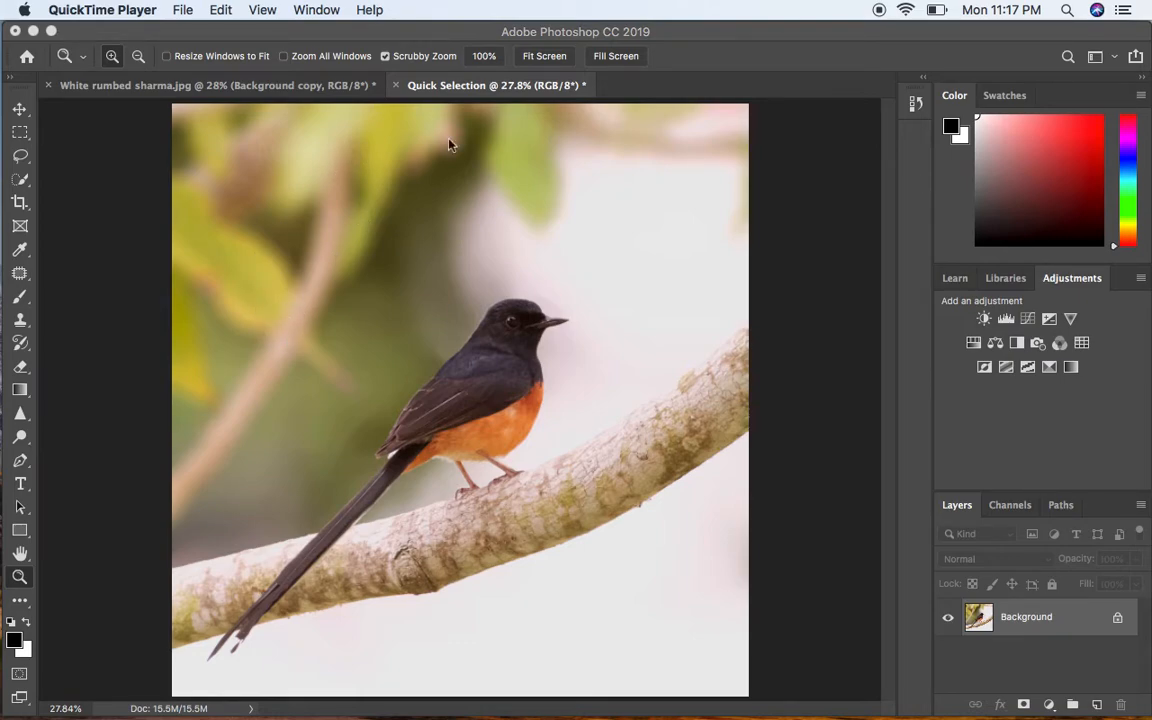
mouse_move(385, 240)
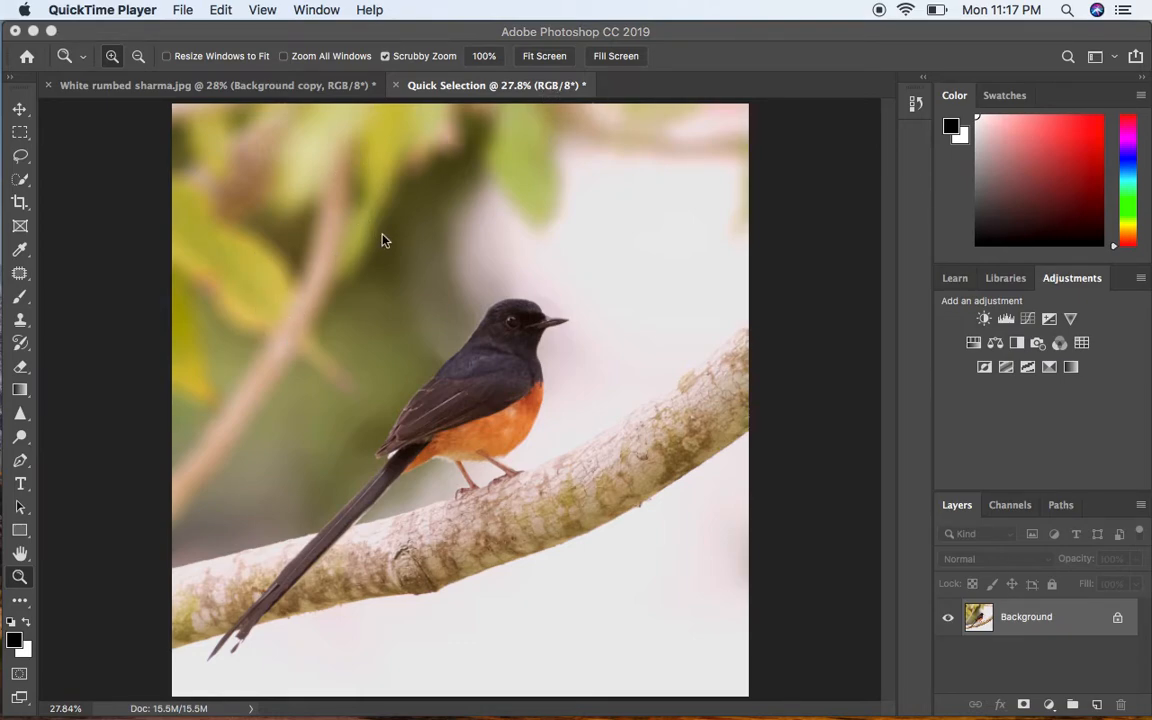
mouse_move(427, 245)
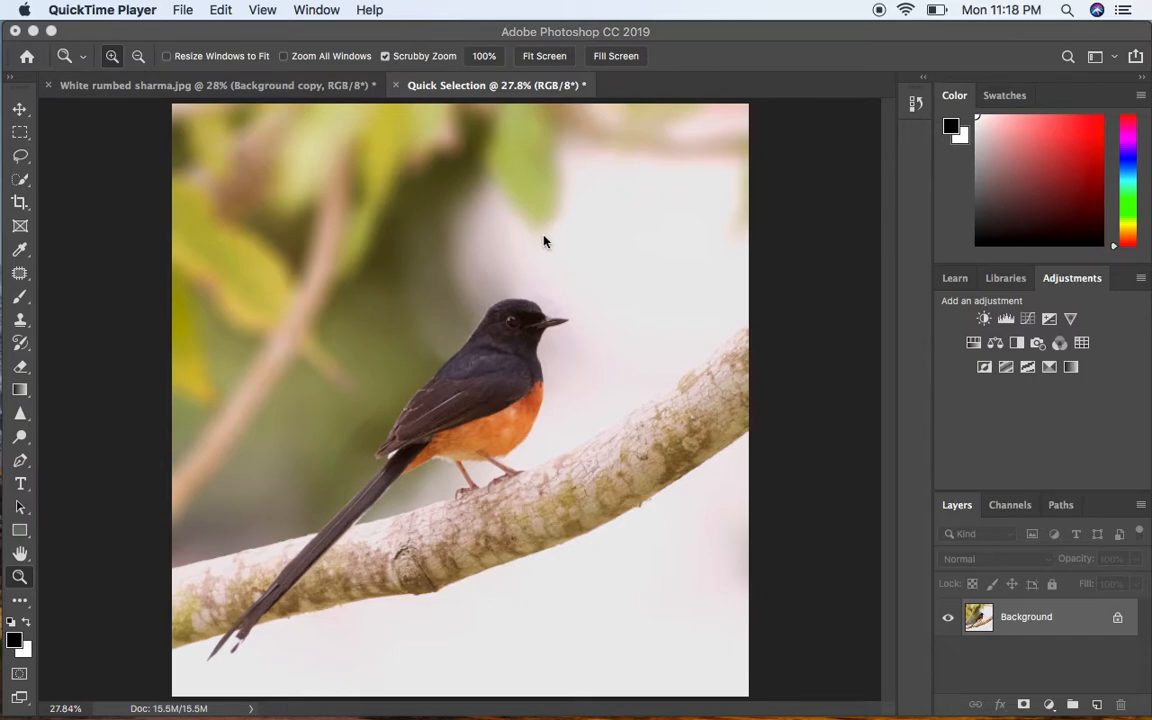
- Duplicate the Background layer as Background copy and switch to the Quick Selection tool
left_click(1010, 616)
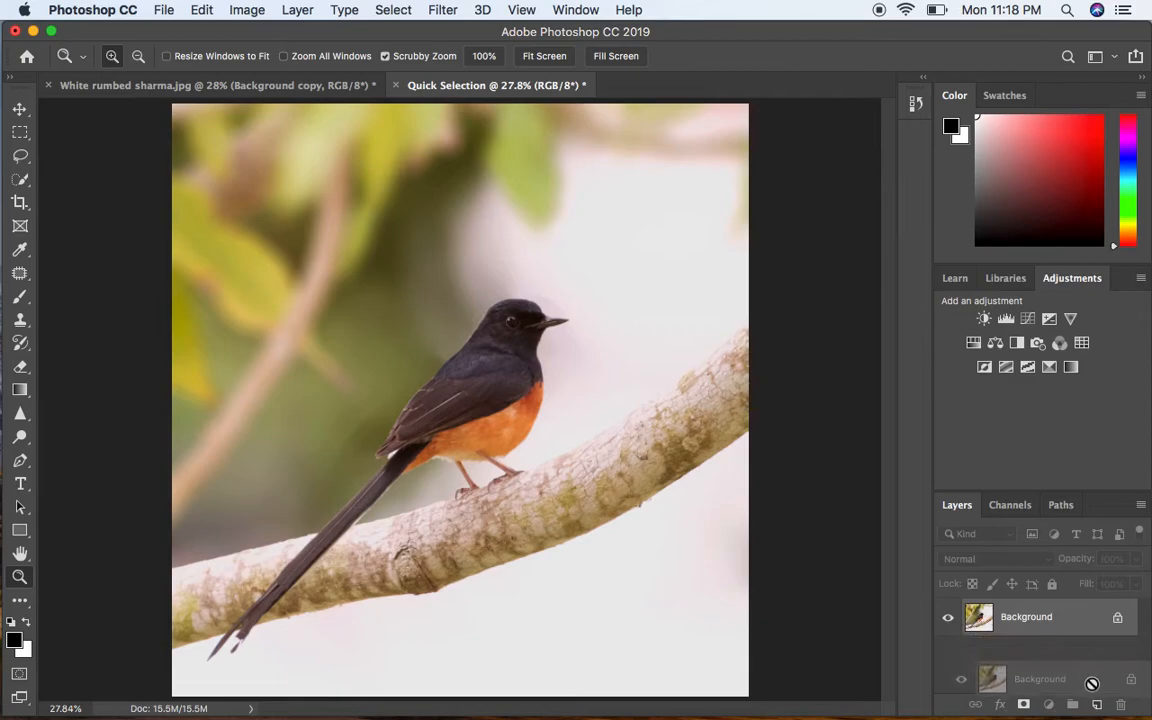
left_click(1097, 705)
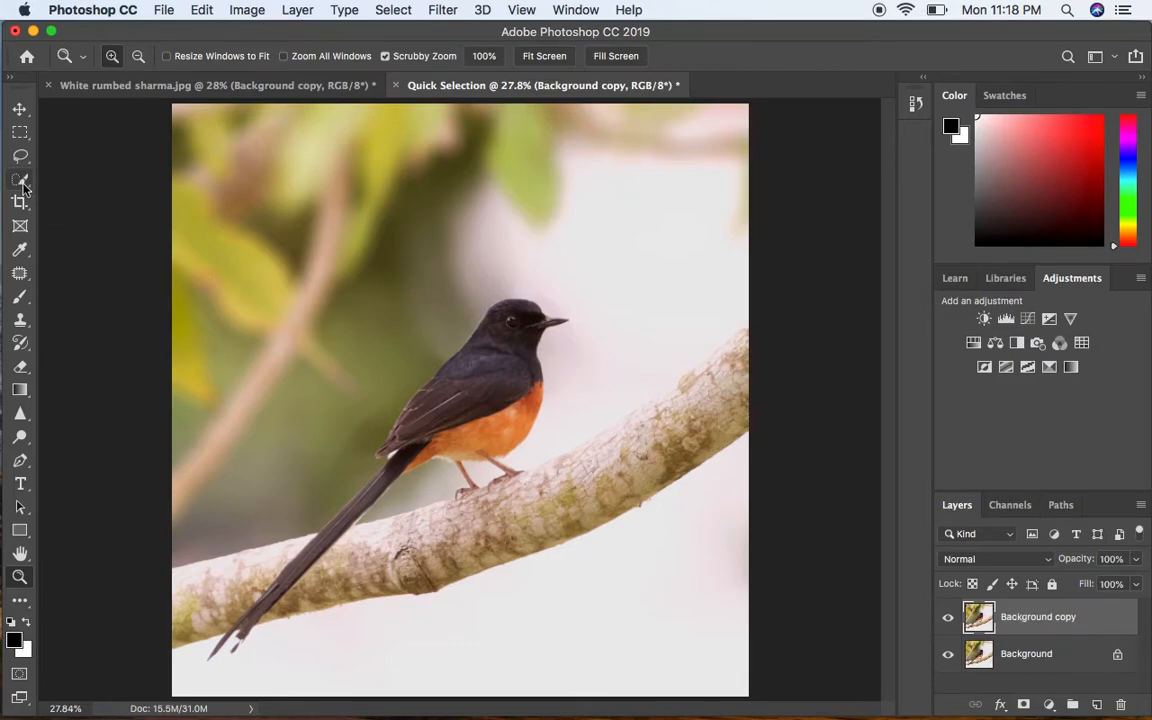
left_click(21, 178)
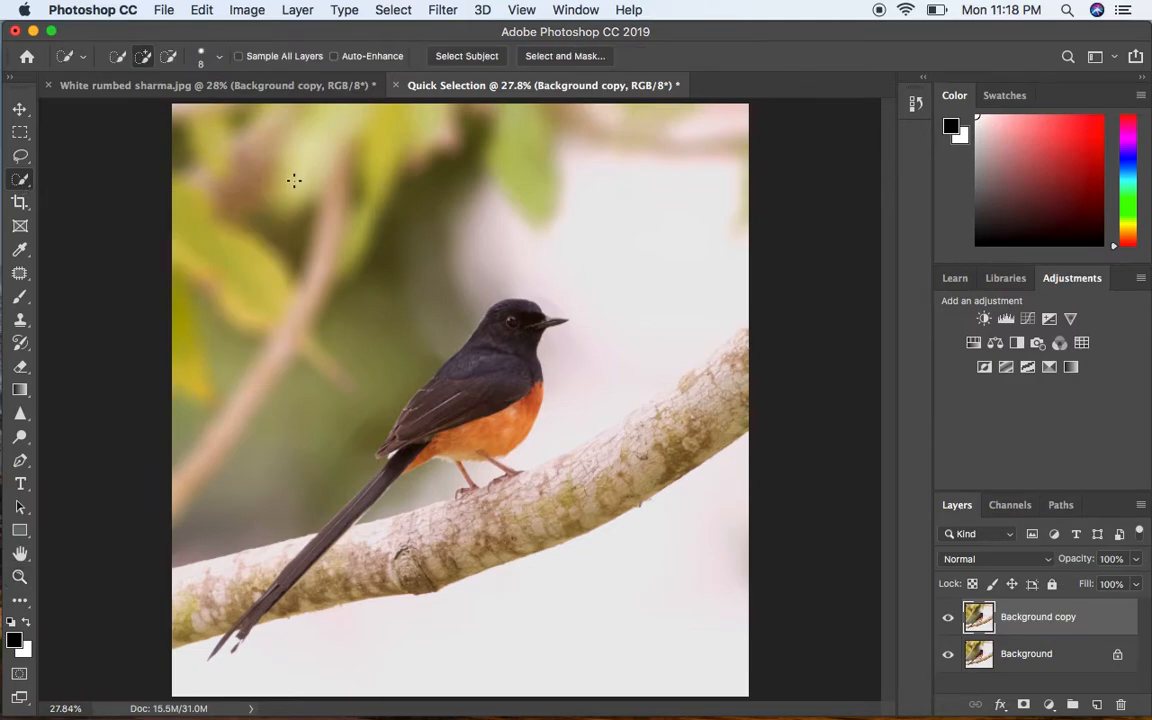
mouse_move(205, 179)
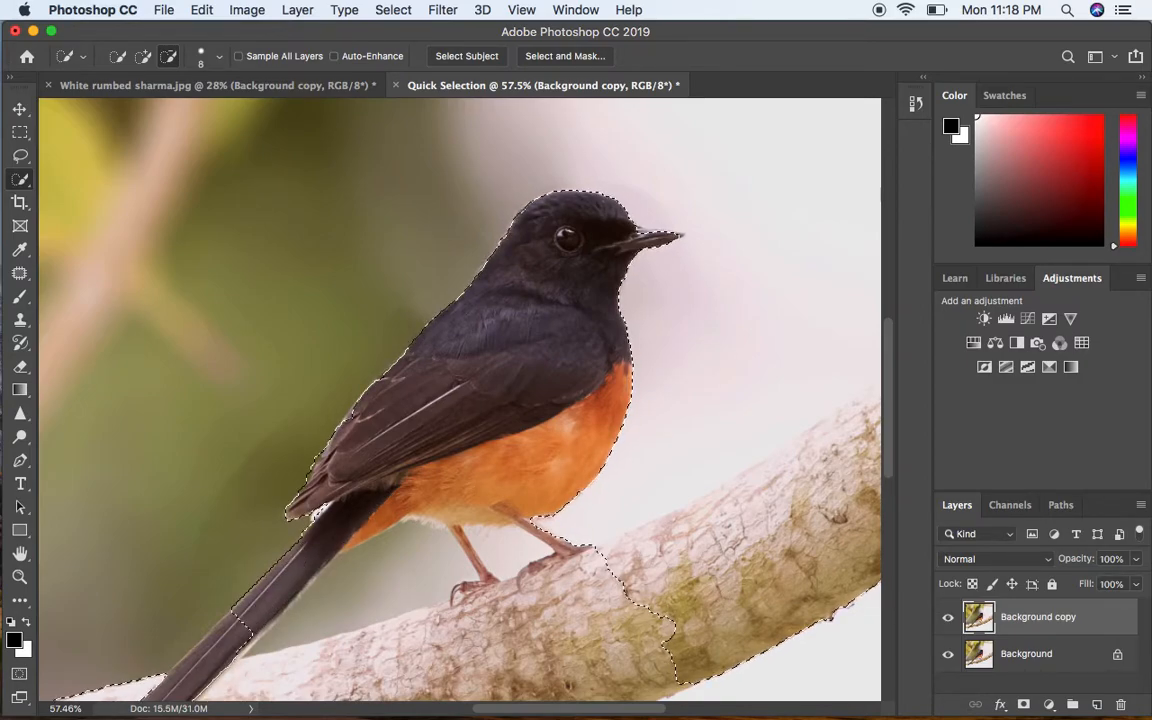
- Select the bird and branch with Quick Selection, then invert so the background is selected
scroll("down", 3)
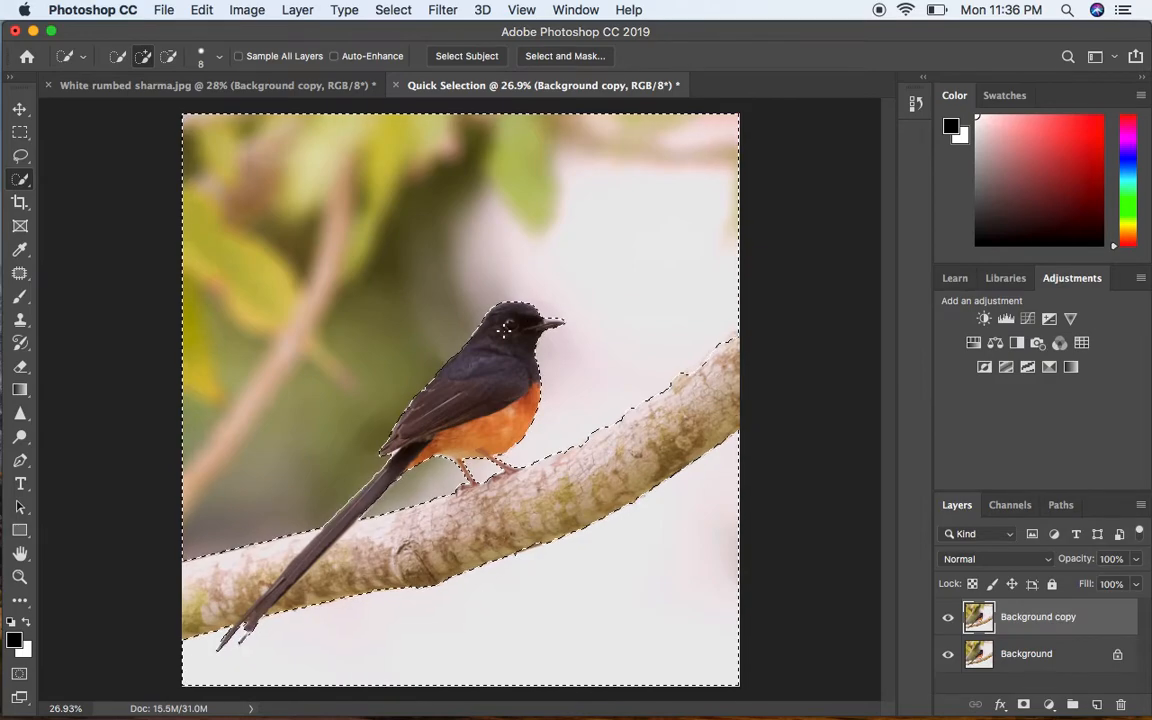
- Bring up Filter > Blur > Gaussian Blur for the selected background
left_click(448, 9)
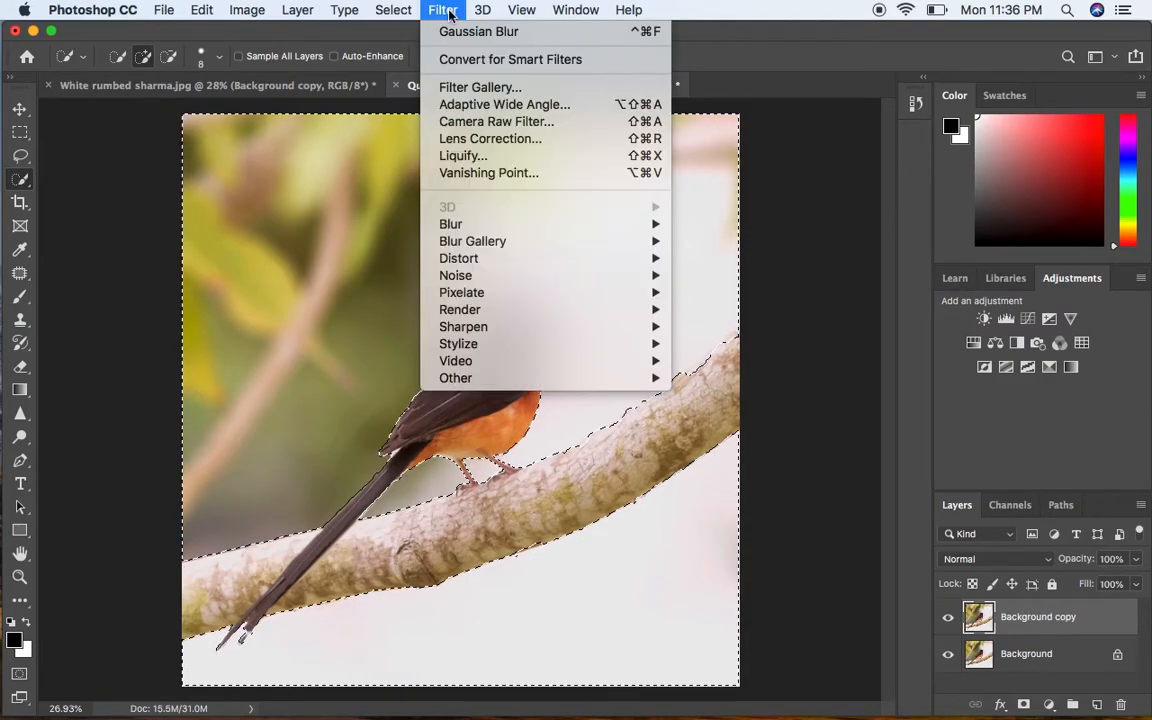
mouse_move(450, 224)
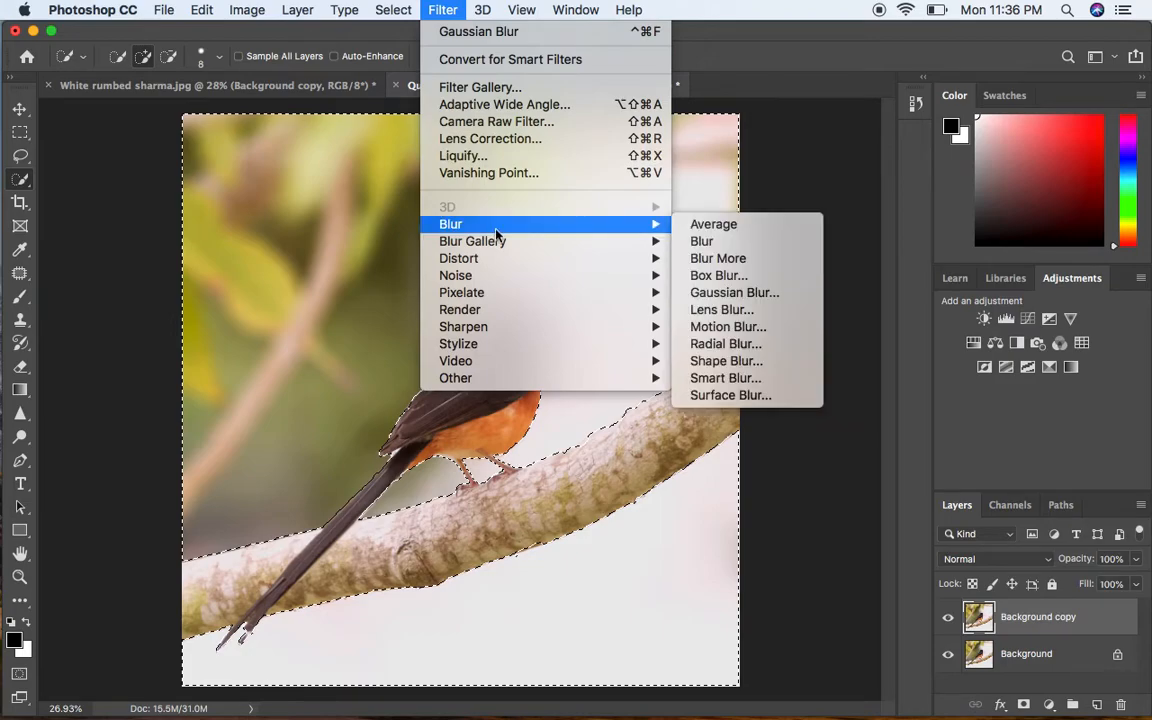
mouse_move(721, 309)
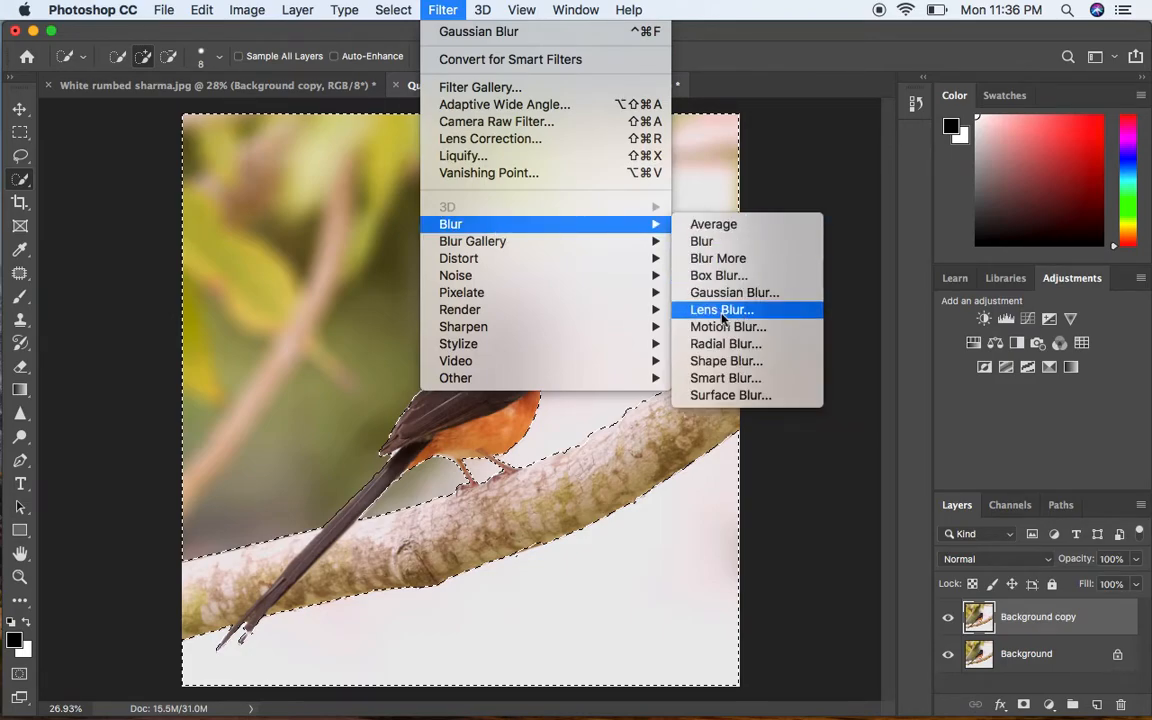
mouse_move(734, 292)
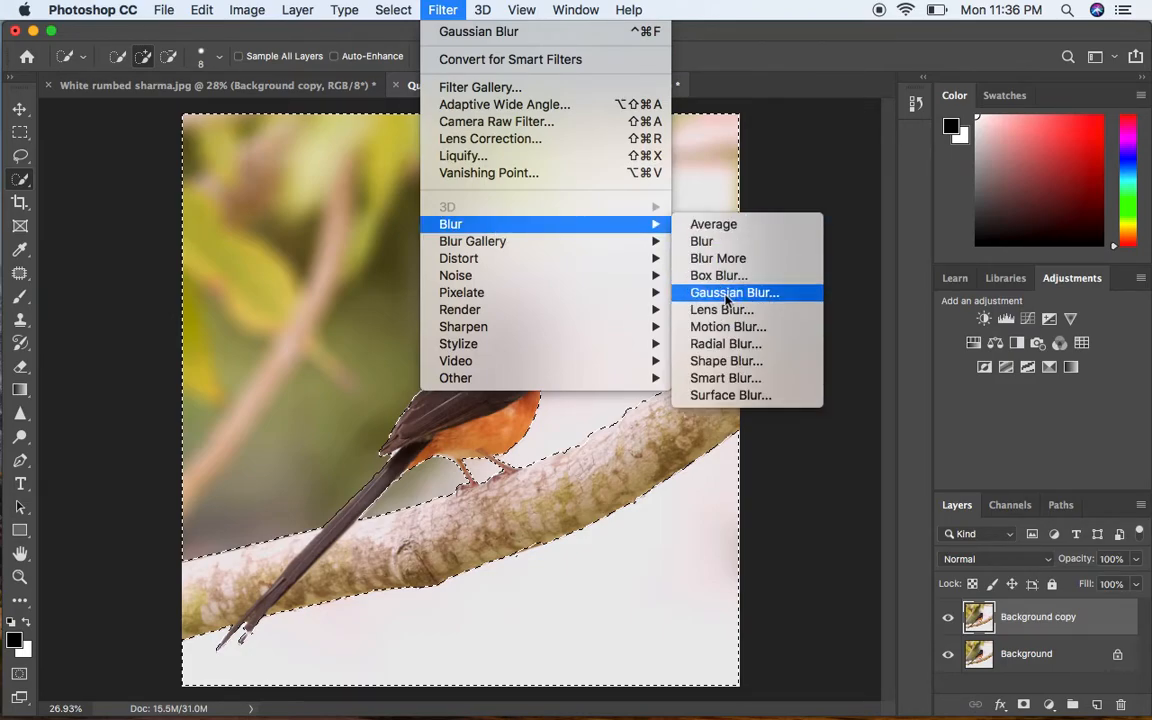
left_click(733, 292)
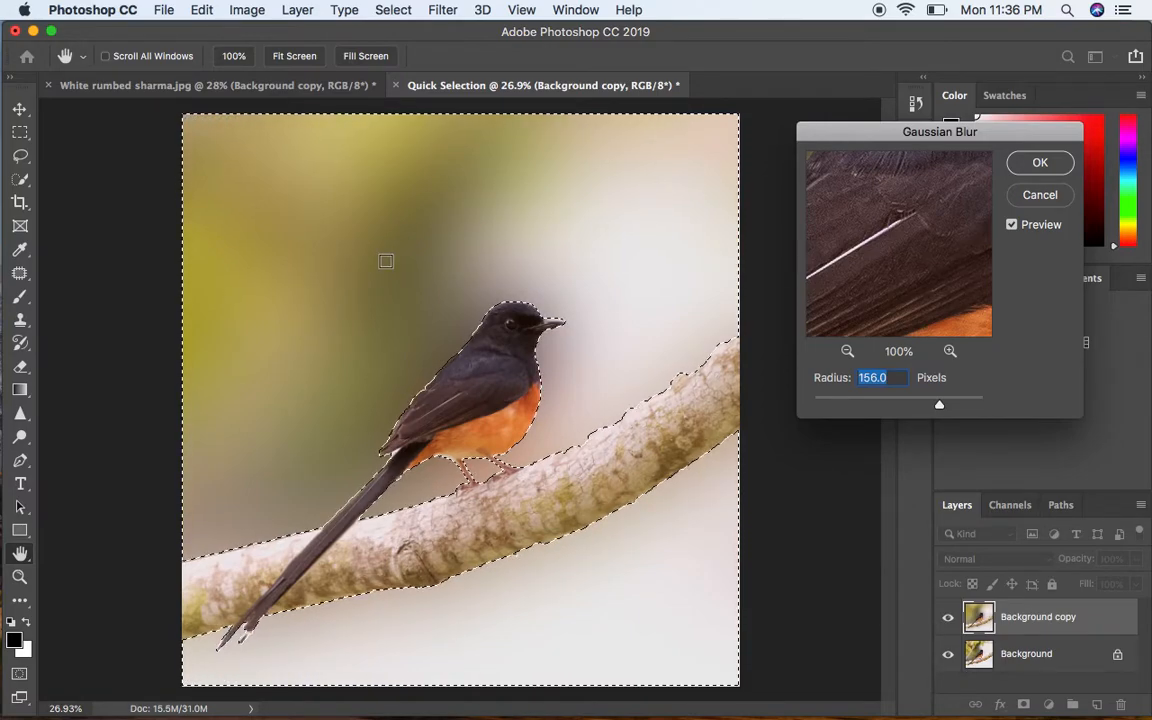
mouse_move(603, 297)
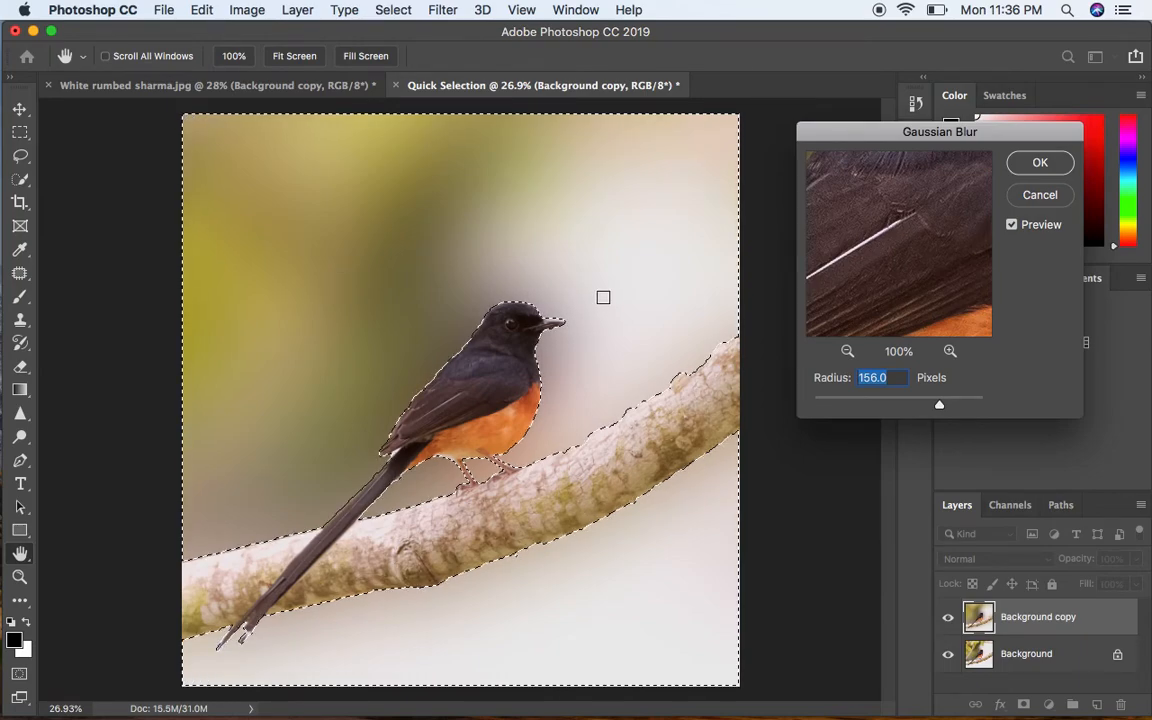
mouse_move(912, 265)
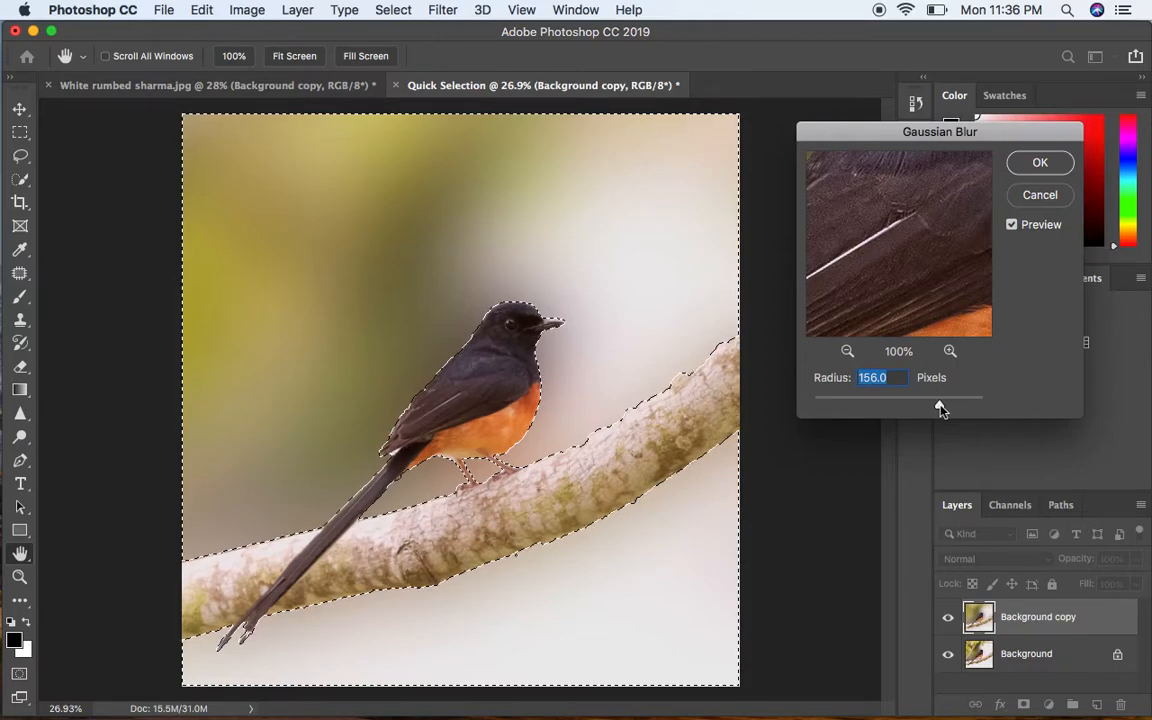
- Apply a Gaussian blur with a 156.0-pixel radius to the selected background
left_click_drag(940, 408, 912, 408)
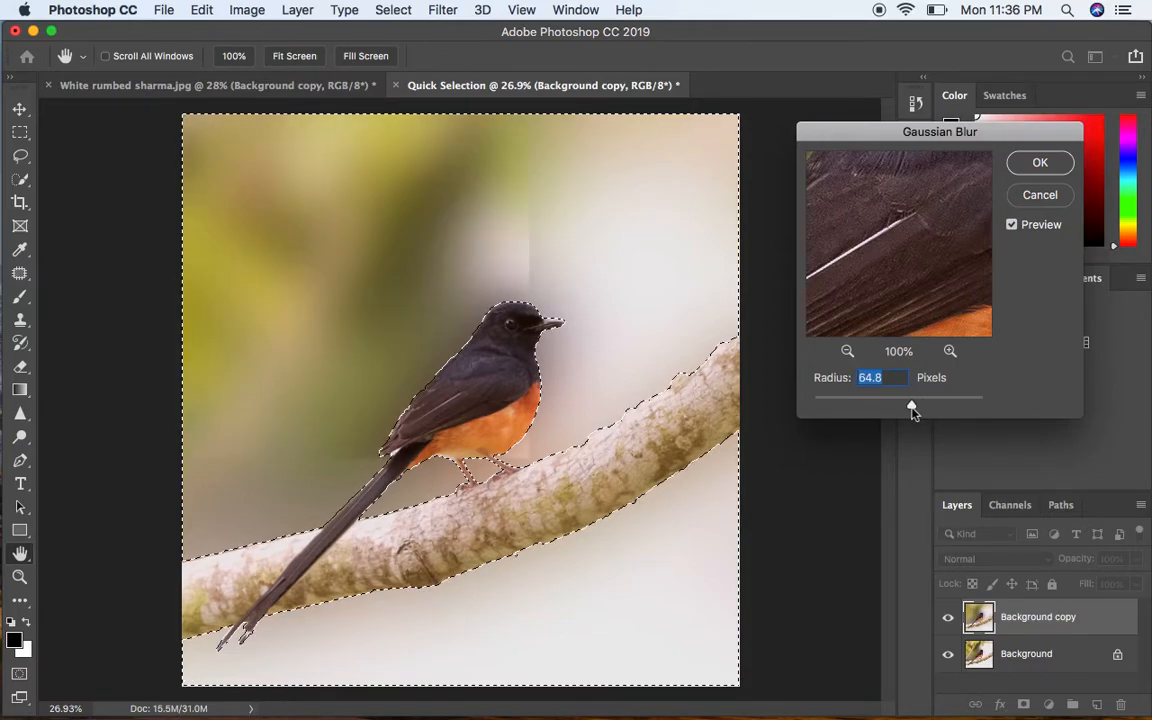
left_click_drag(910, 405, 918, 405)
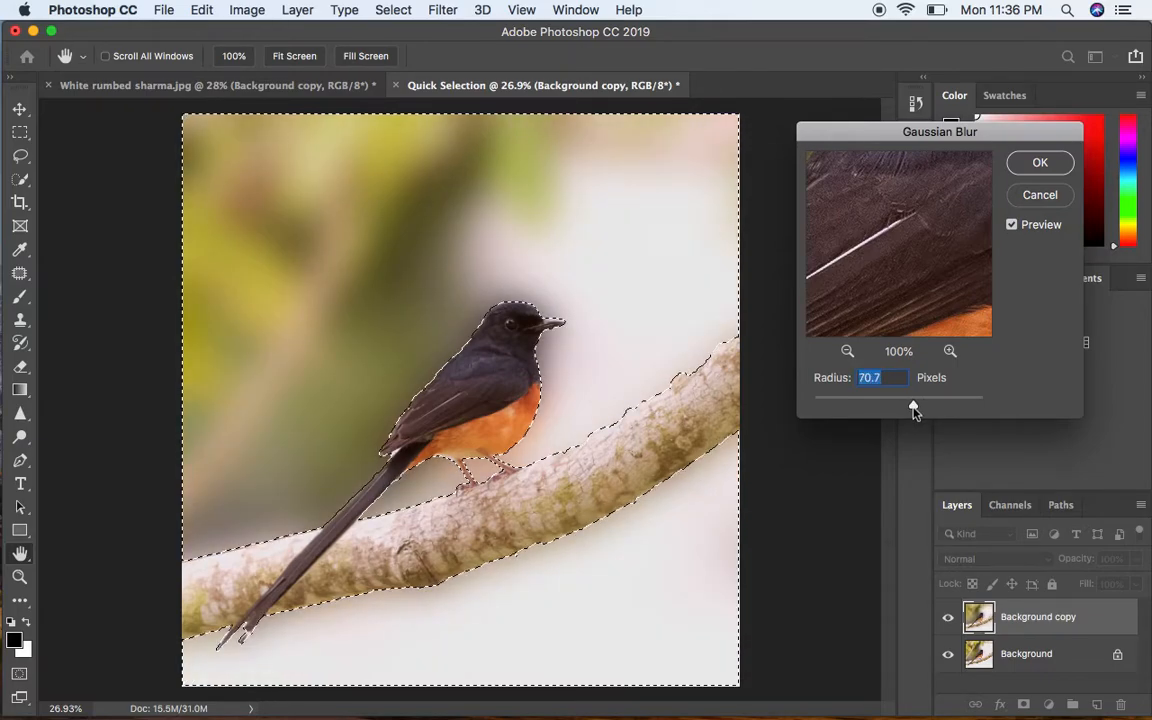
left_click_drag(912, 405, 917, 405)
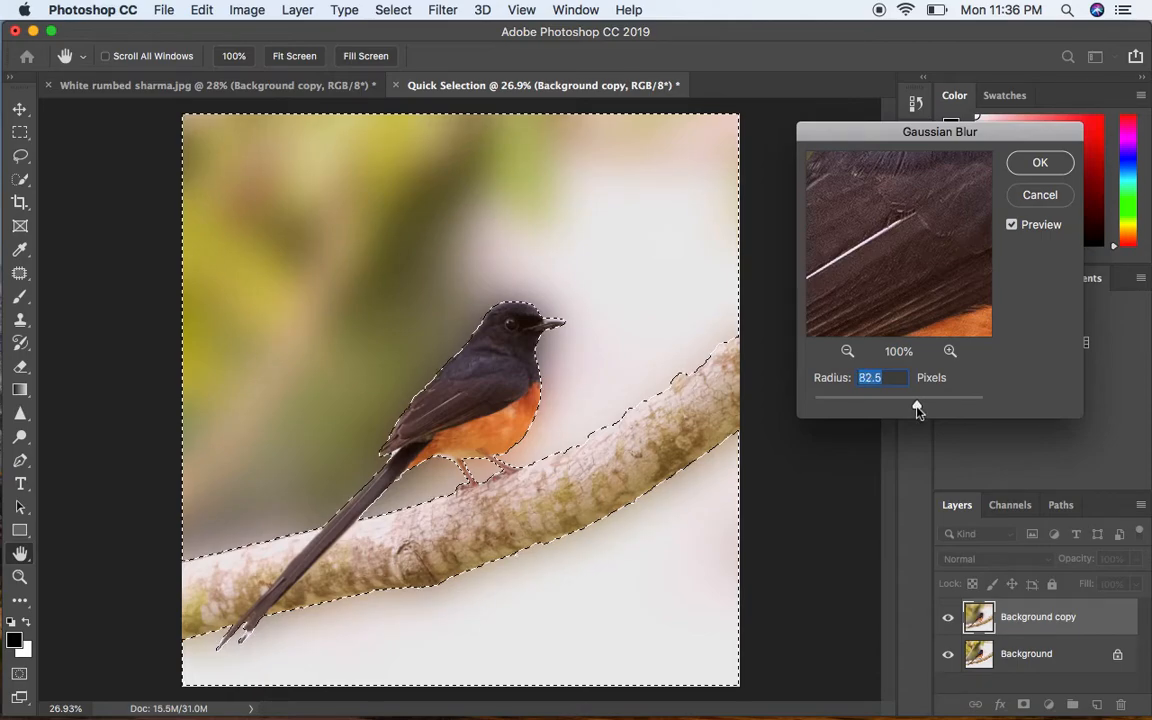
left_click_drag(915, 405, 928, 408)
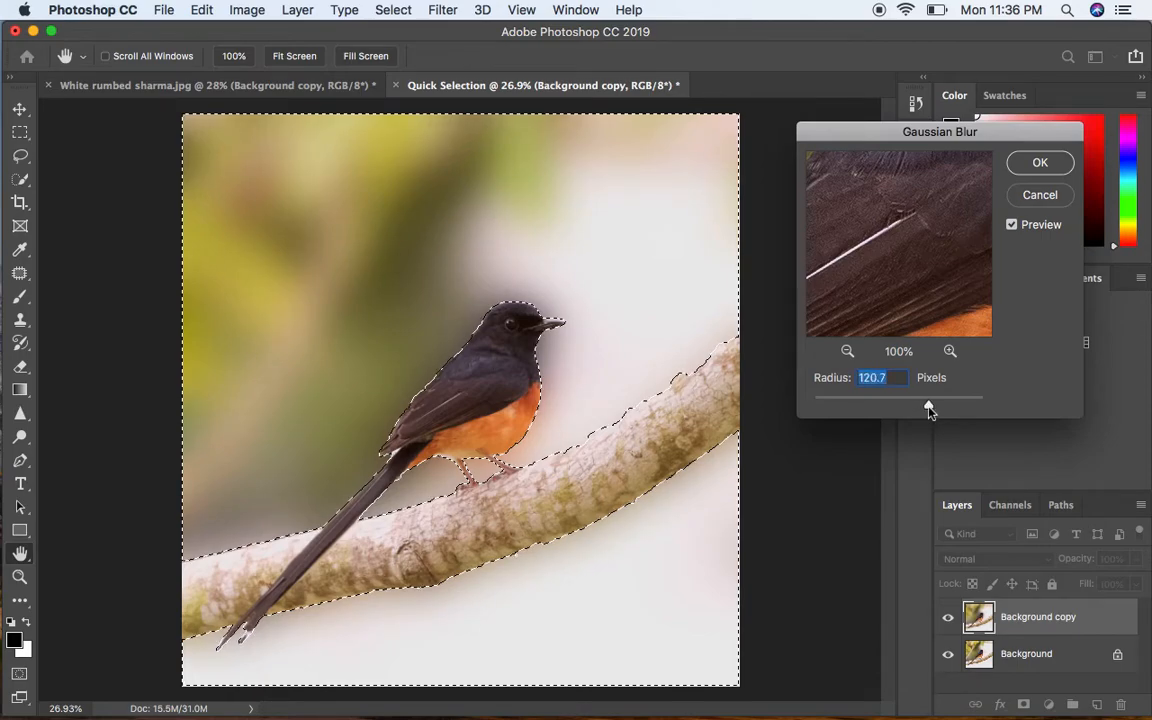
left_click_drag(928, 407, 945, 407)
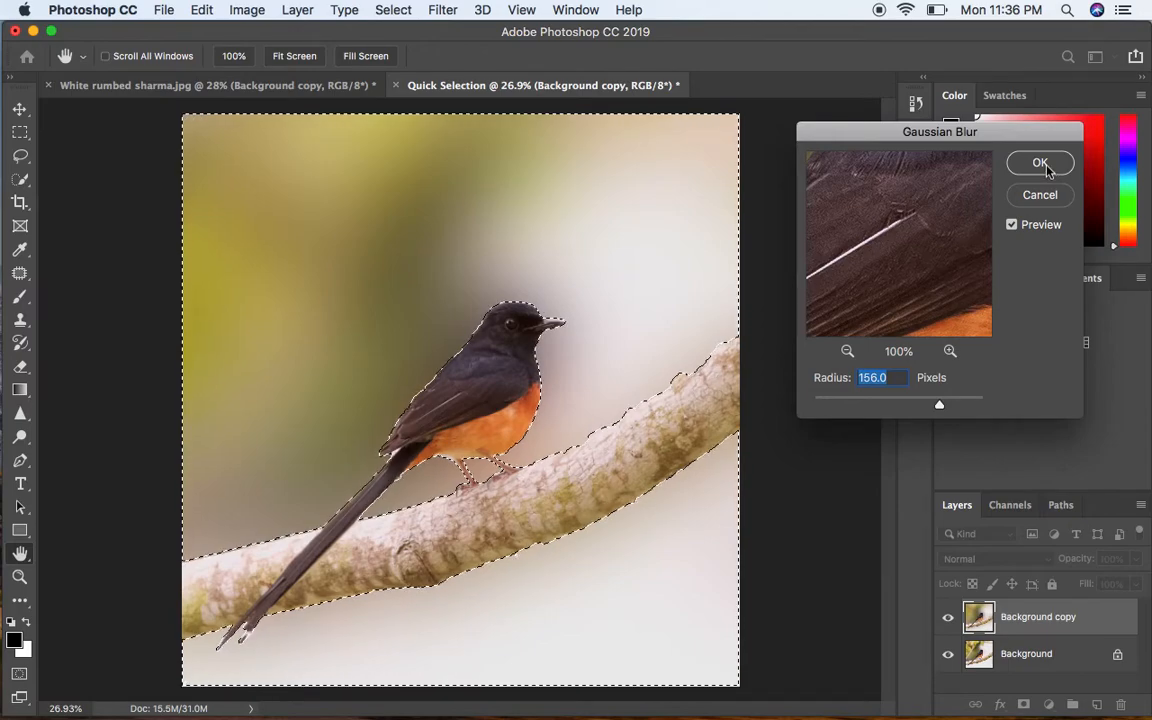
left_click(1040, 162)
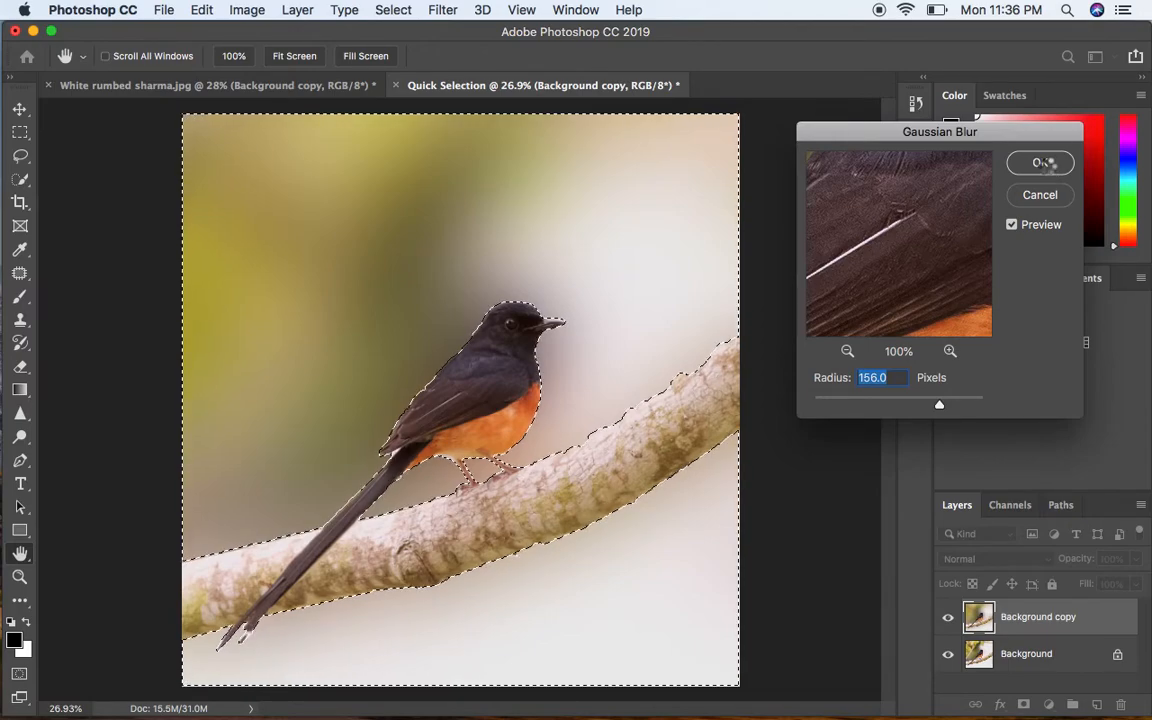
left_click(1040, 162)
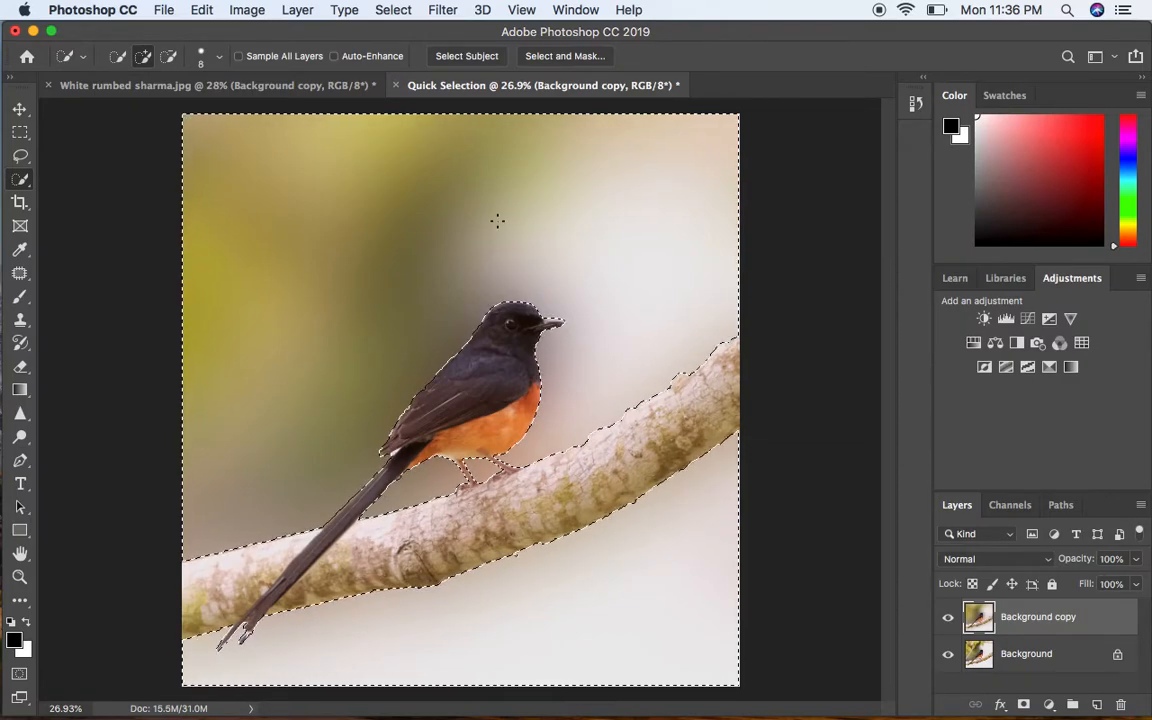
- Deselect, leaving the sharp bird and branch over the blurred background
left_click(393, 9)
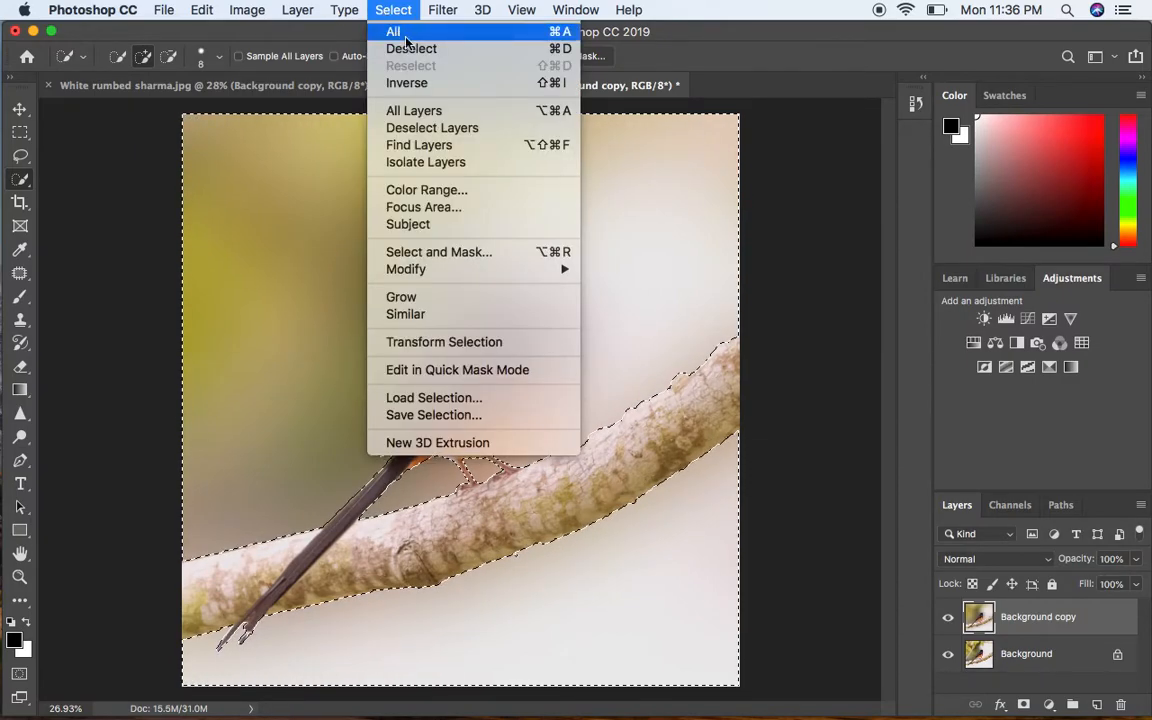
left_click(411, 48)
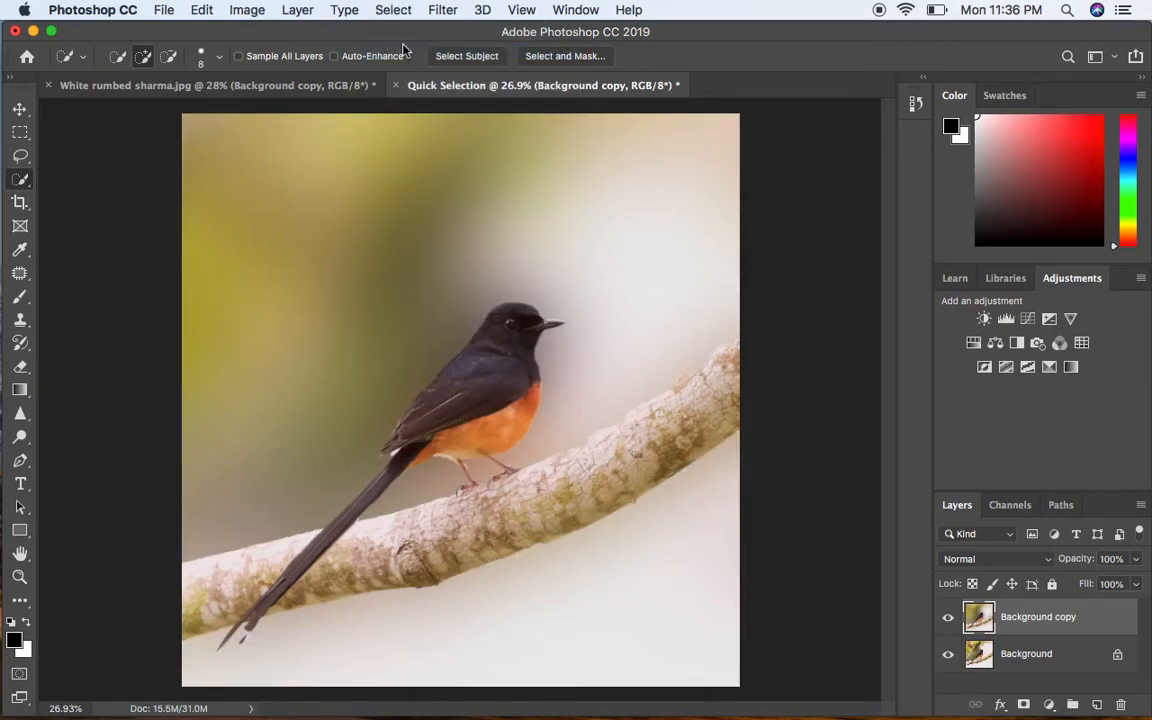